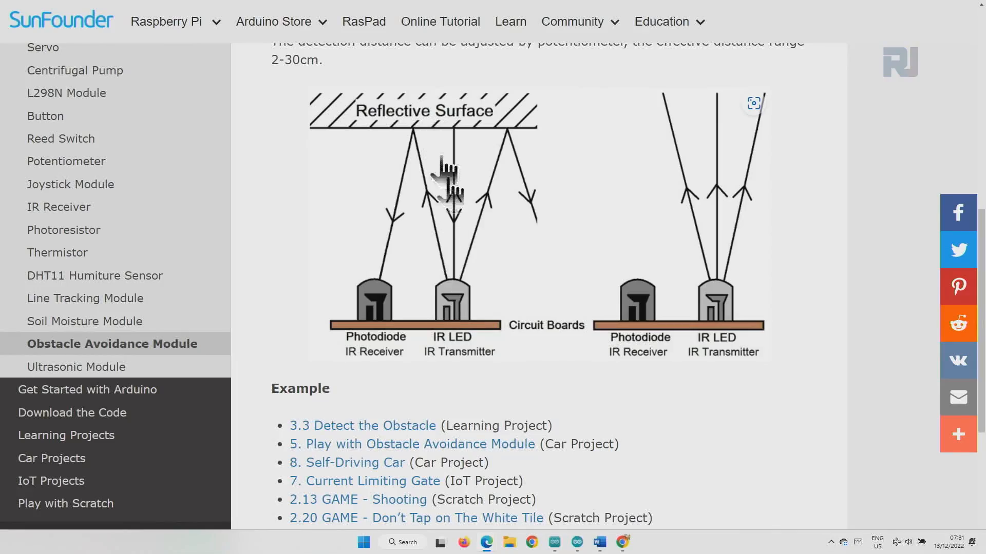
mouse_move(465, 132)
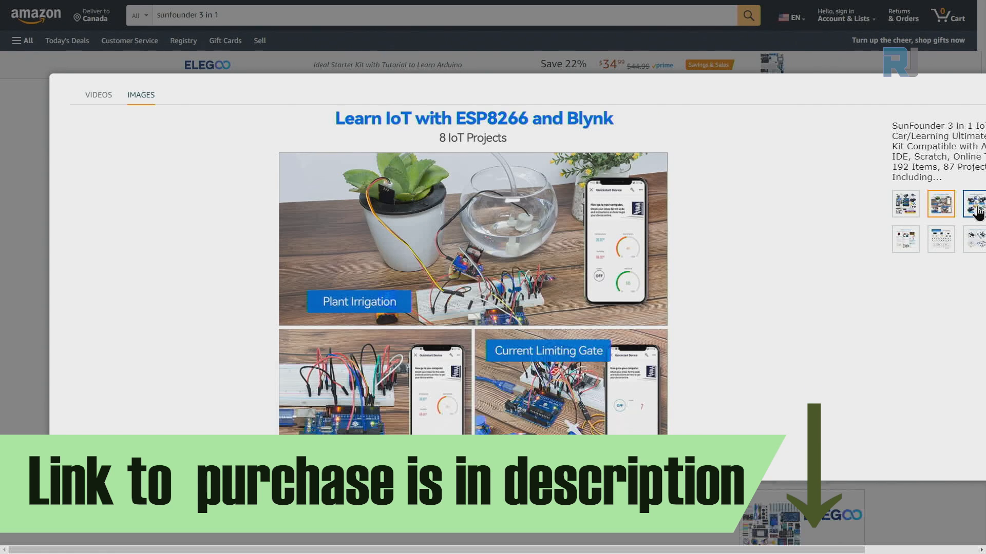
- Browse the kit's gallery photos, including the smart car projects picture
click(974, 203)
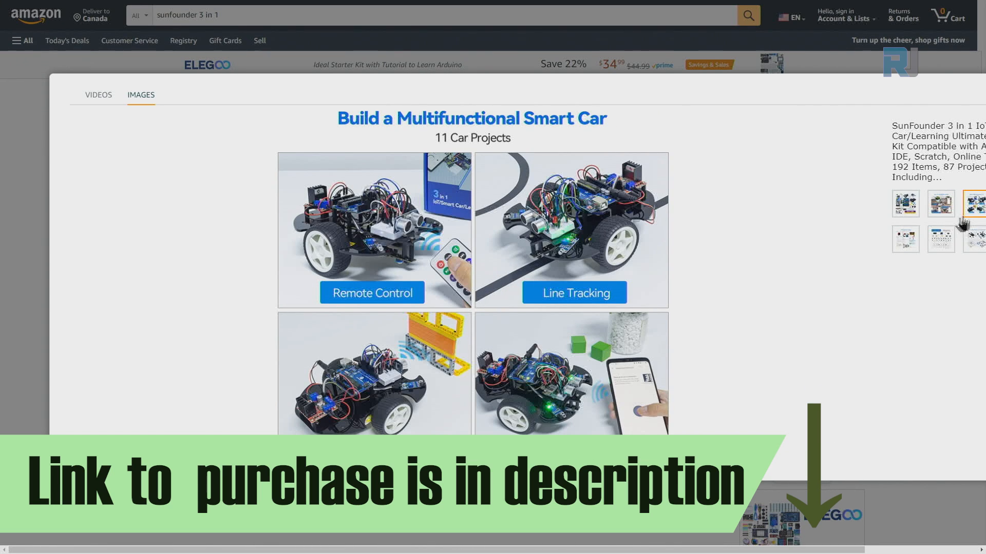
click(941, 239)
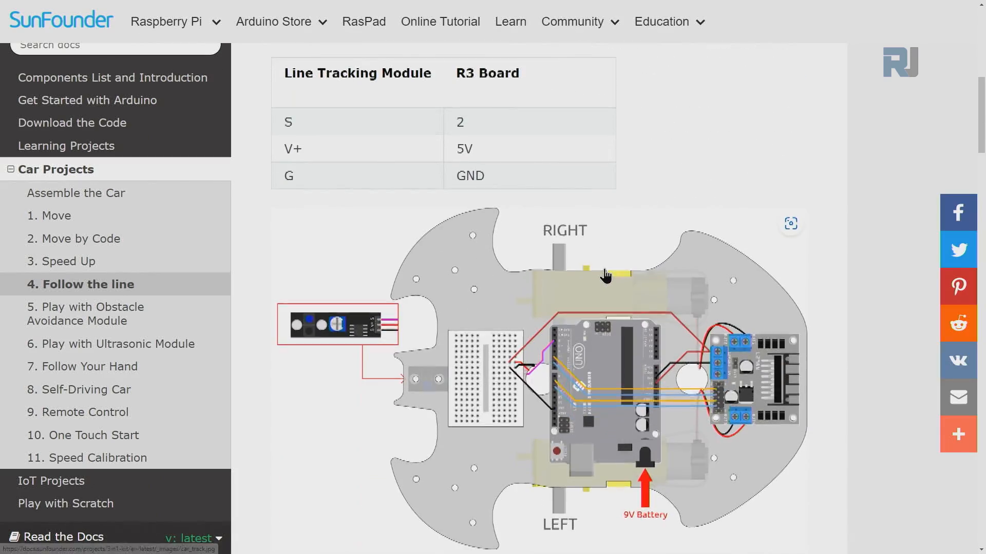
- Scroll down the Follow the line page to its wiring table and diagram
scroll(down, 3)
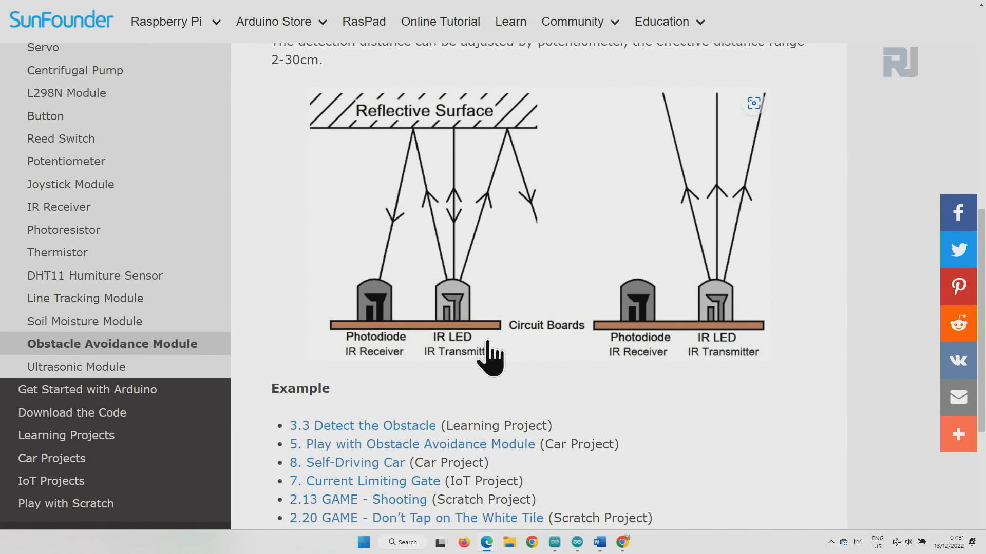
mouse_move(465, 333)
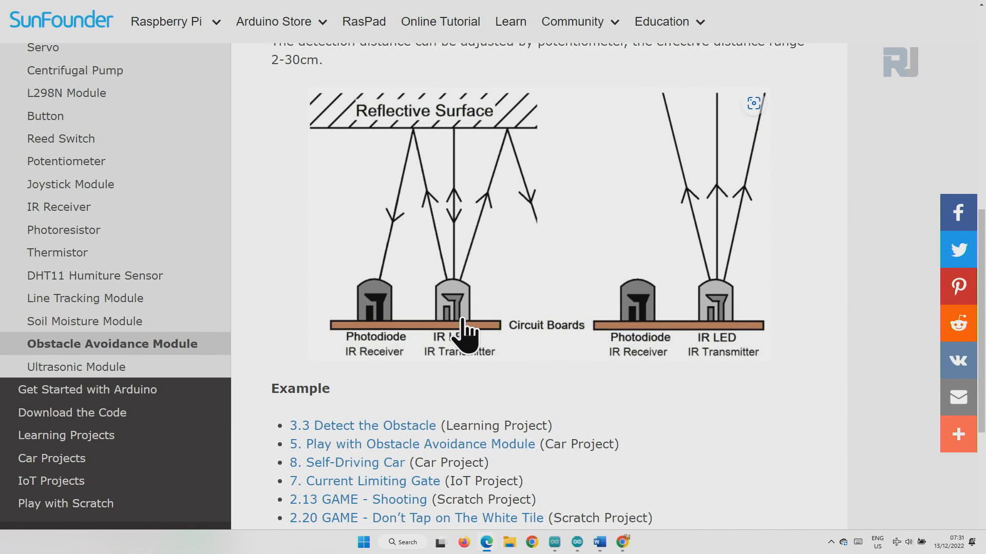
mouse_move(431, 368)
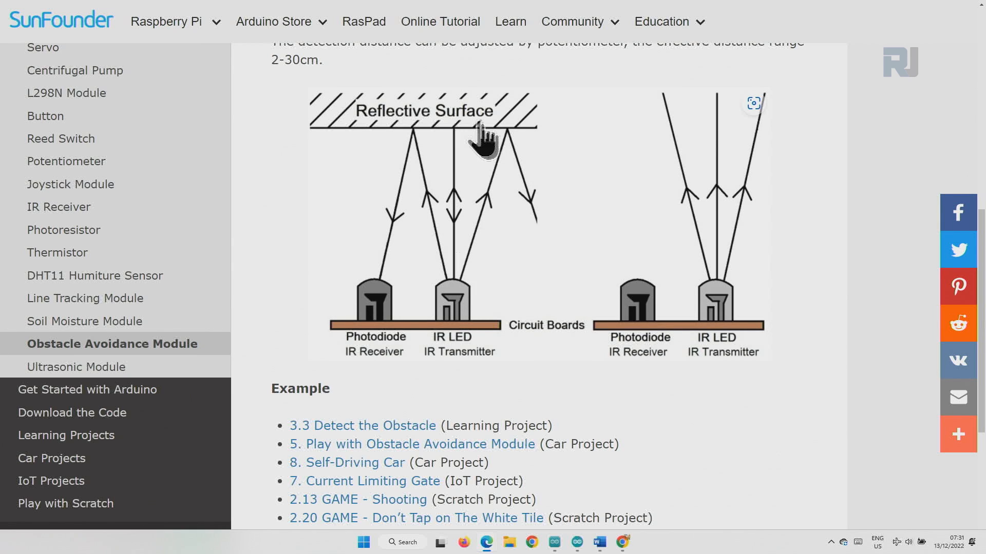
mouse_move(371, 305)
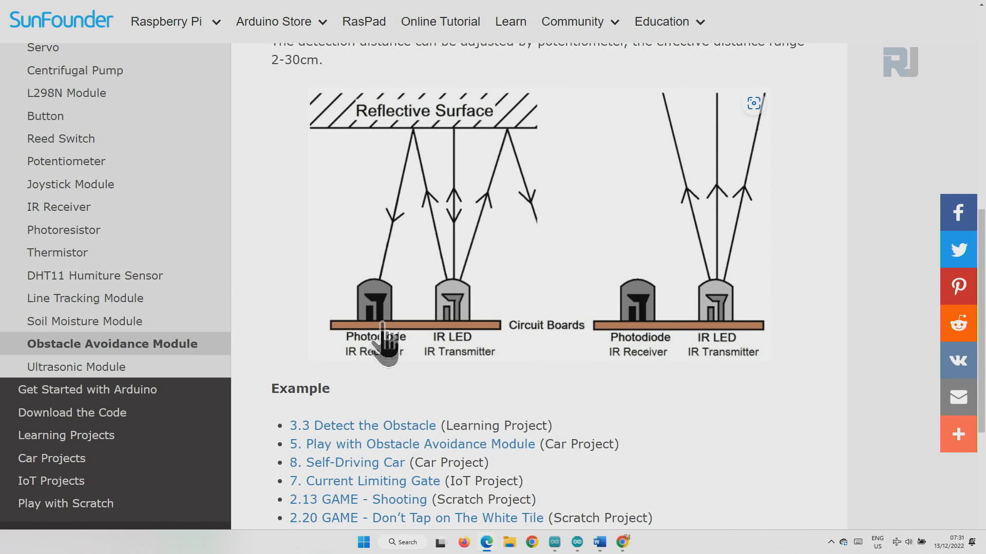
mouse_move(415, 264)
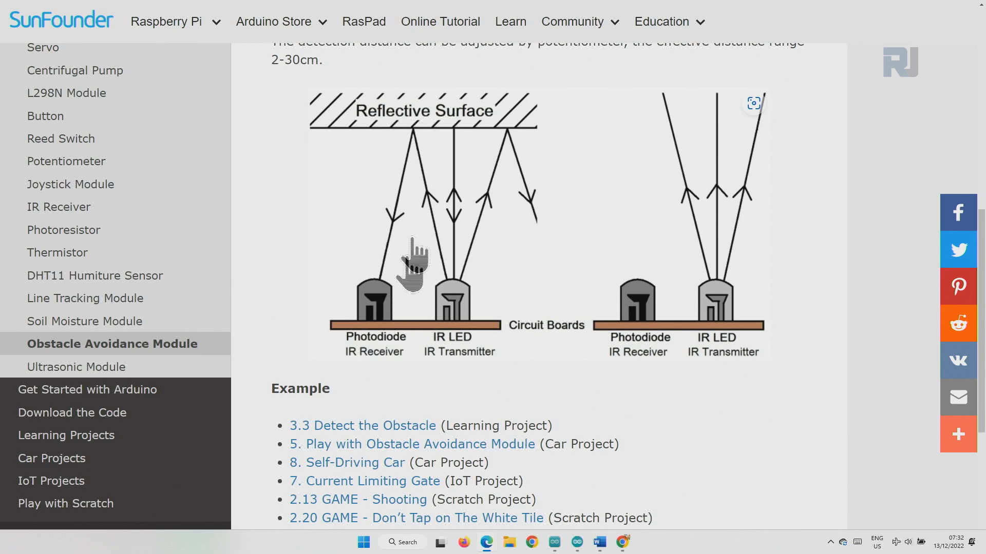
mouse_move(362, 296)
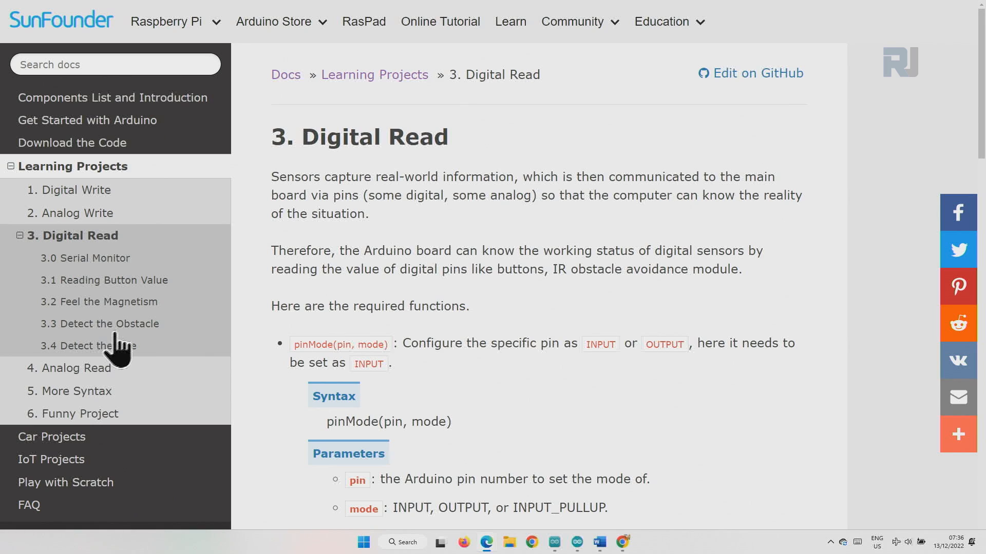
- Open 3.3 Detect the Obstacle and scroll down to its schematic
click(100, 323)
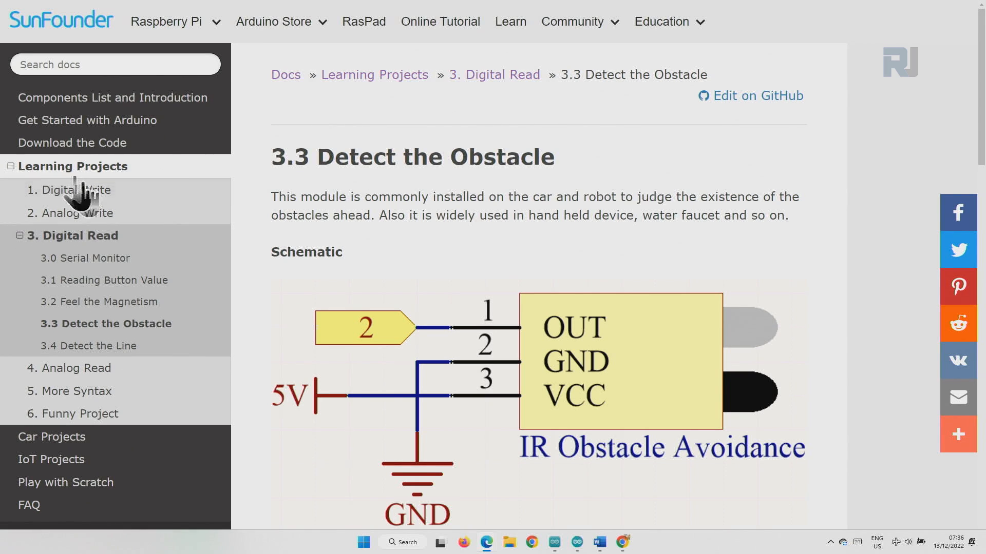
mouse_move(116, 330)
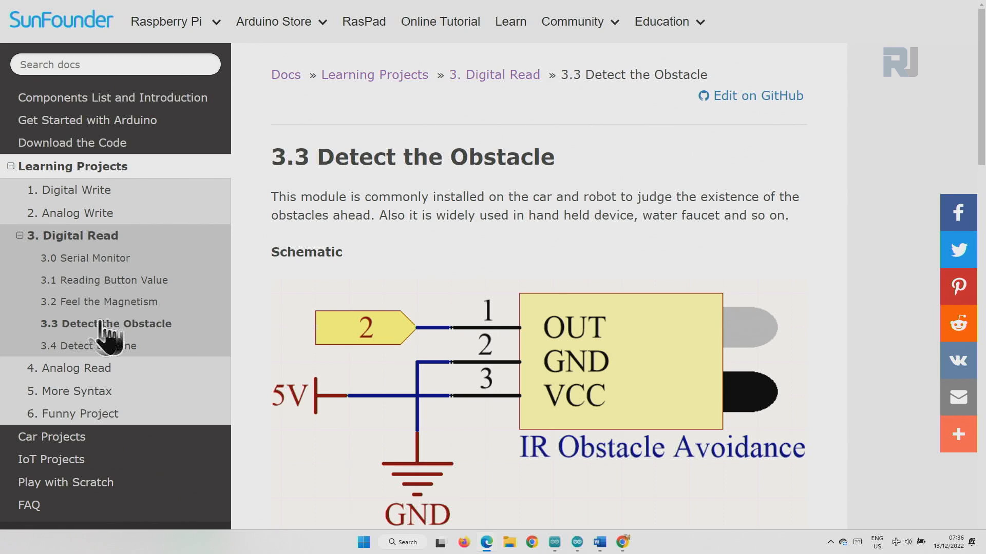
mouse_move(613, 418)
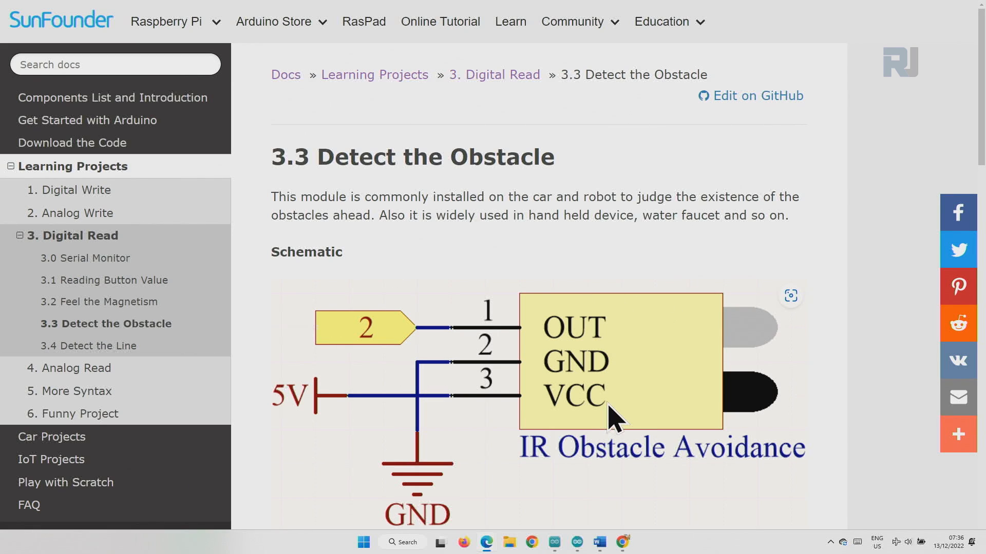
scroll(down, 3)
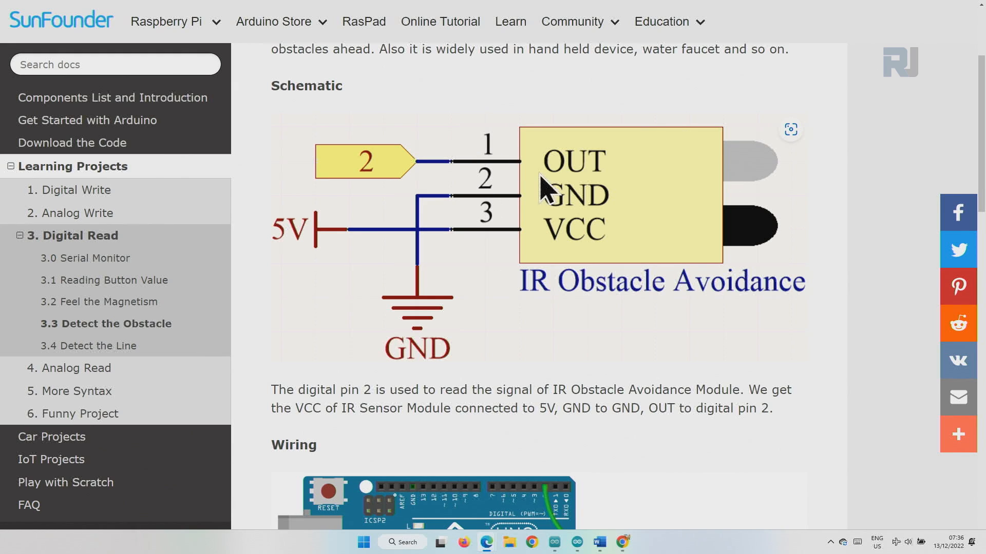
mouse_move(552, 209)
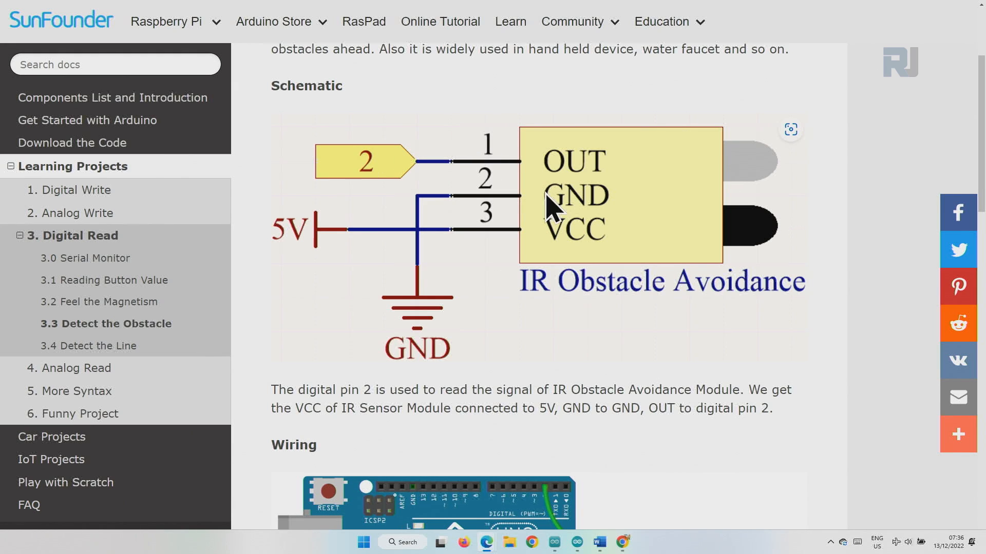
mouse_move(402, 255)
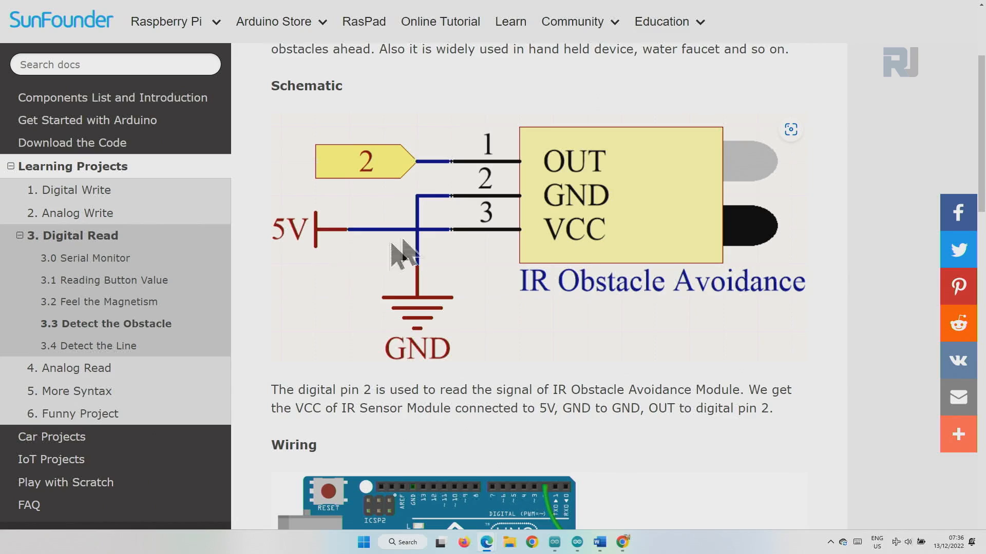
scroll(down, 3)
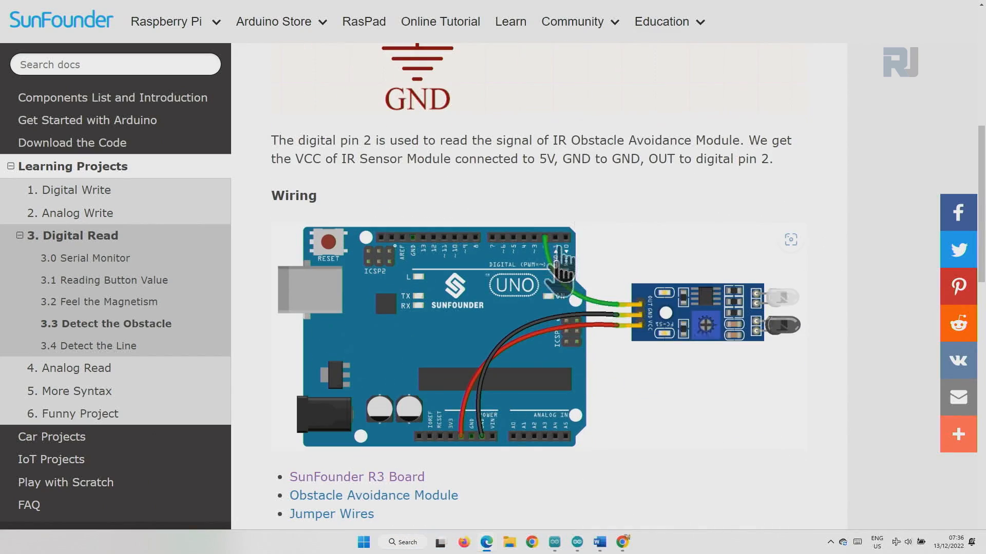
scroll(down, 3)
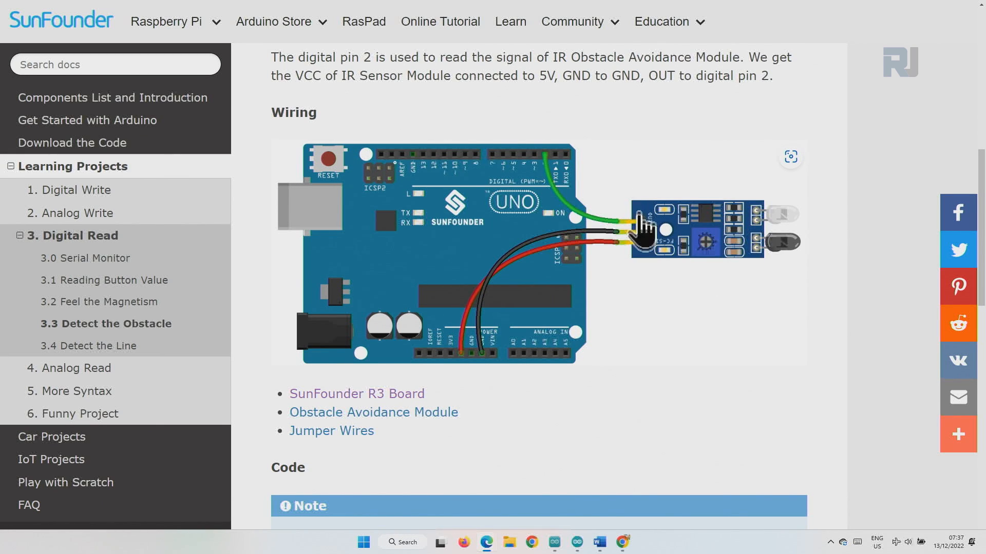
mouse_move(550, 173)
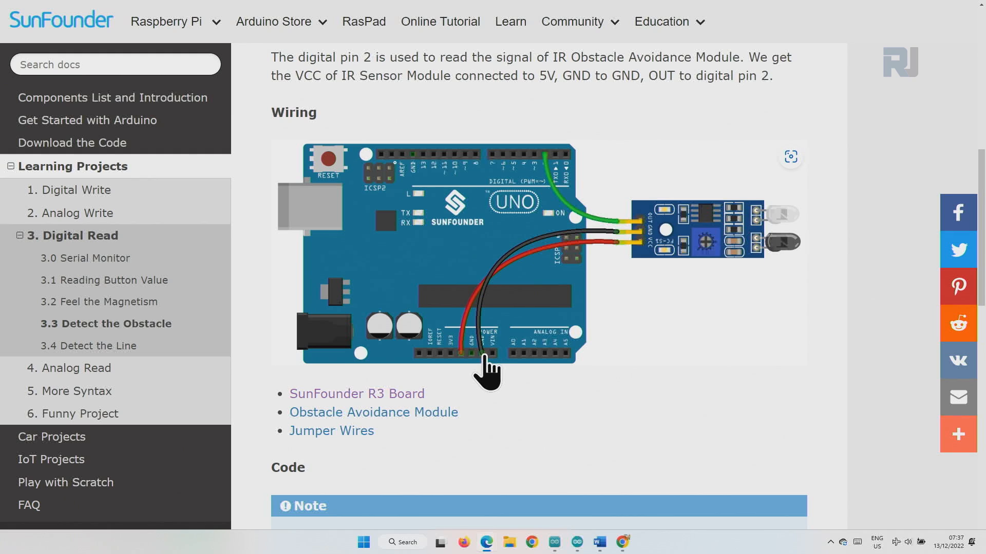
mouse_move(652, 272)
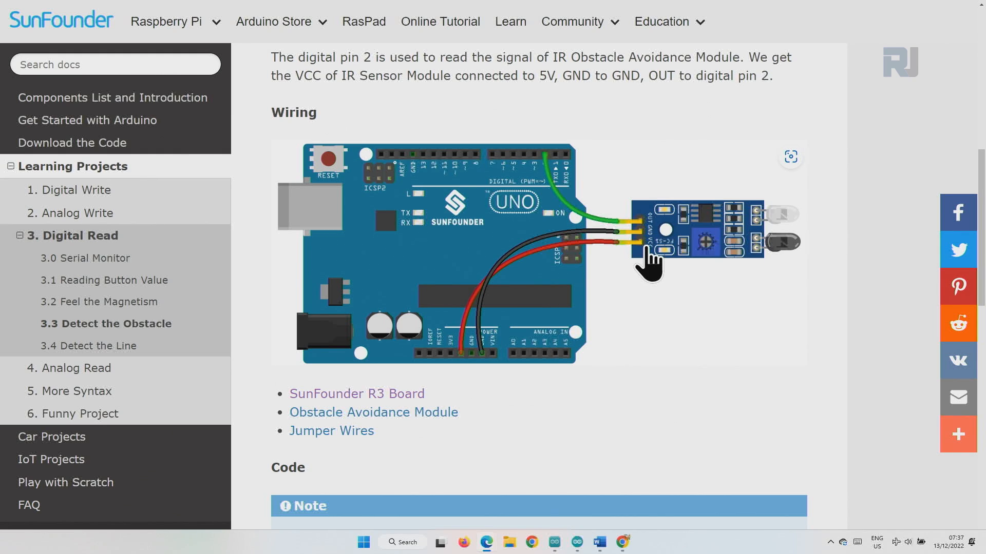
mouse_move(557, 258)
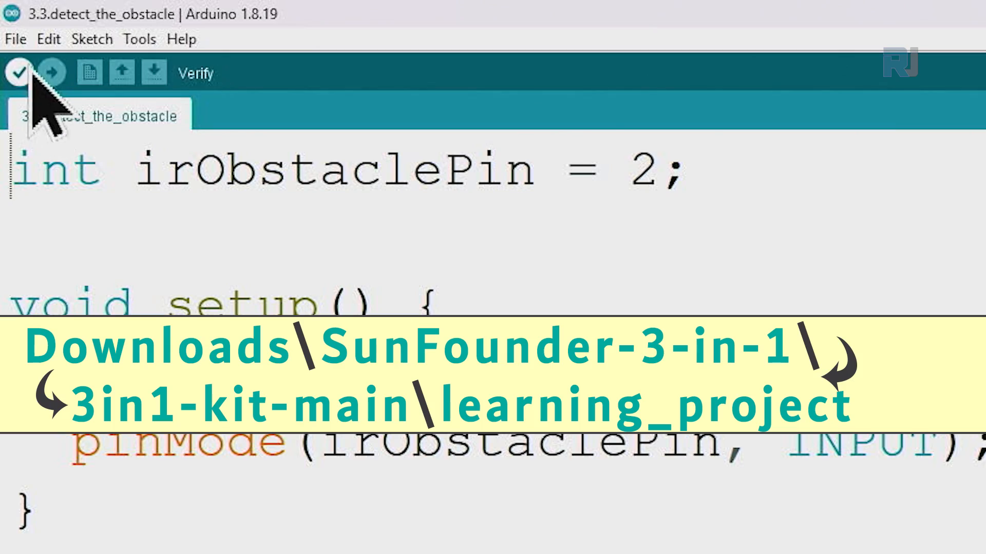
- Start opening a sketch and browse into the 3in1-kit-main folder
click(15, 39)
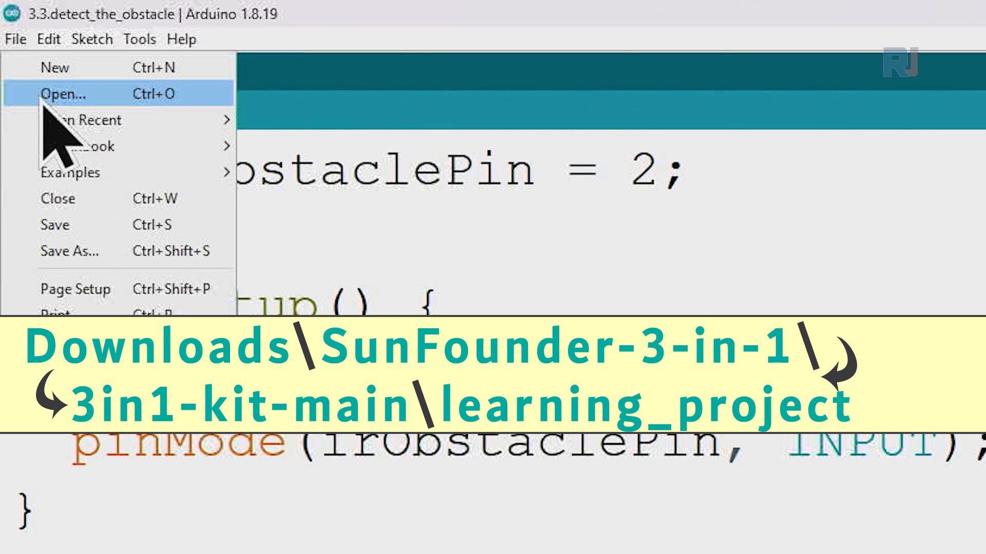
click(62, 94)
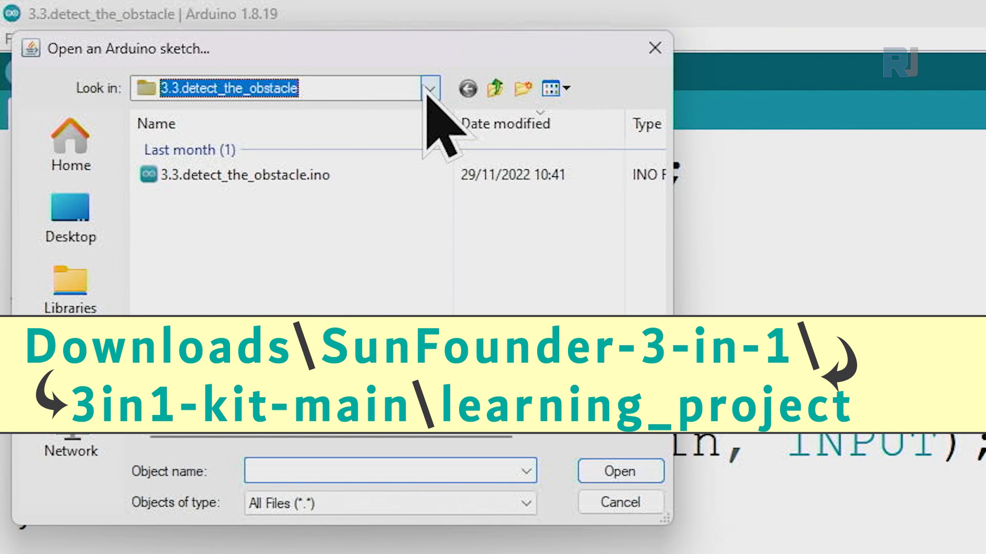
click(429, 87)
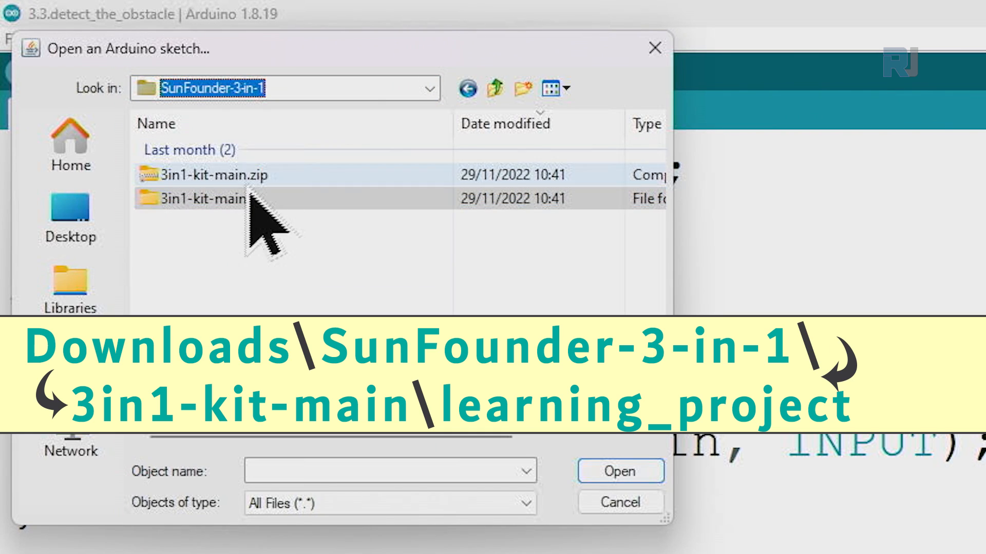
double_click(217, 198)
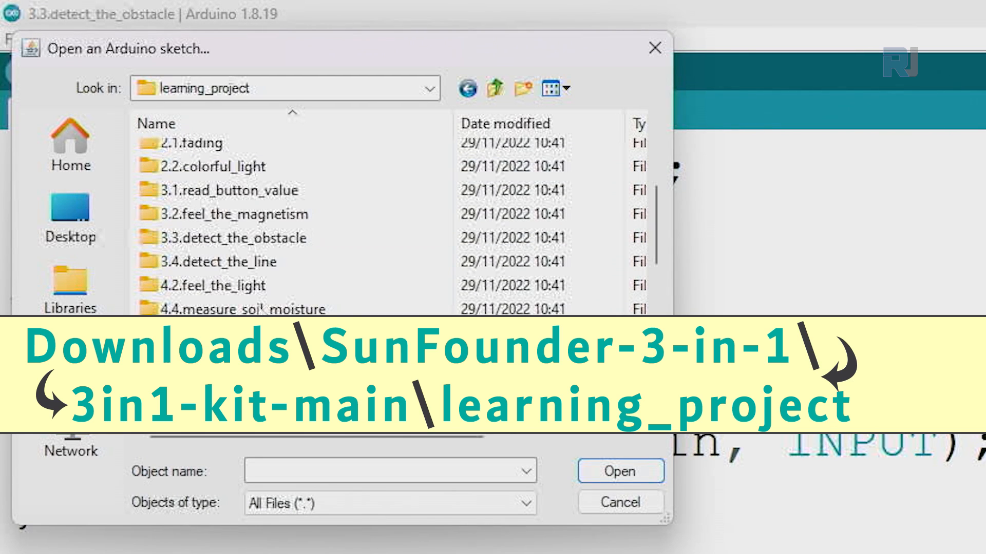
- Open 3.3.detect_the_obstacle.ino from the 3.3.detect_the_obstacle folder
click(220, 237)
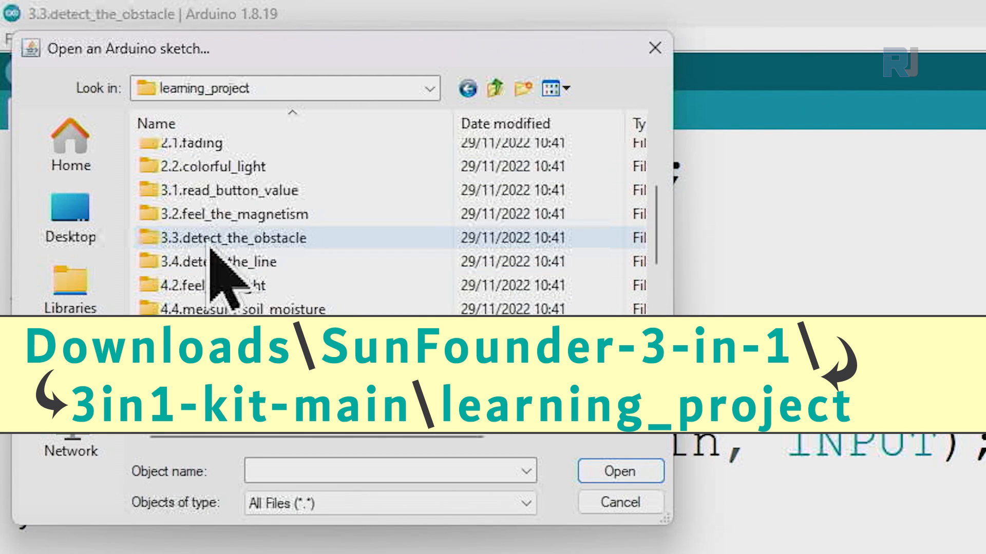
double_click(225, 238)
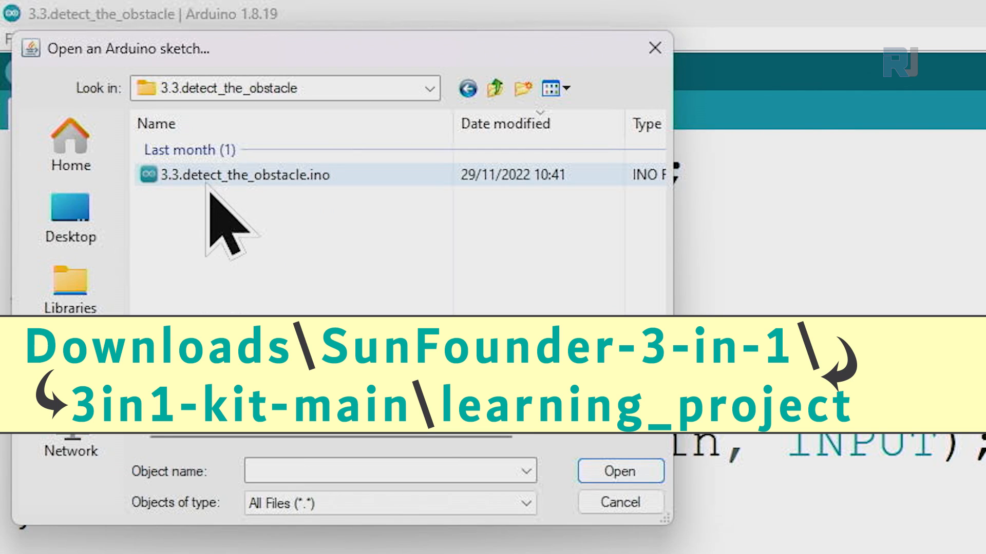
click(242, 174)
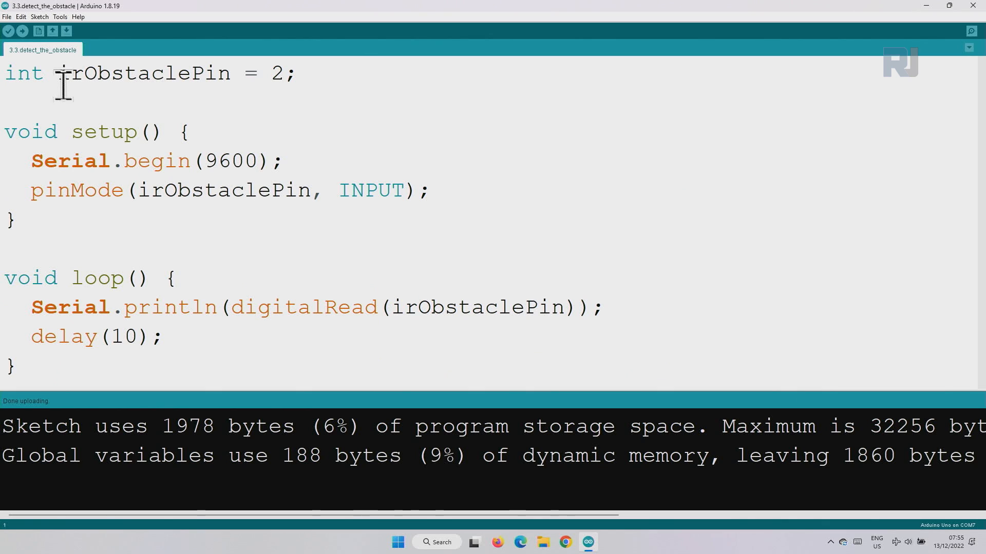
double_click(278, 73)
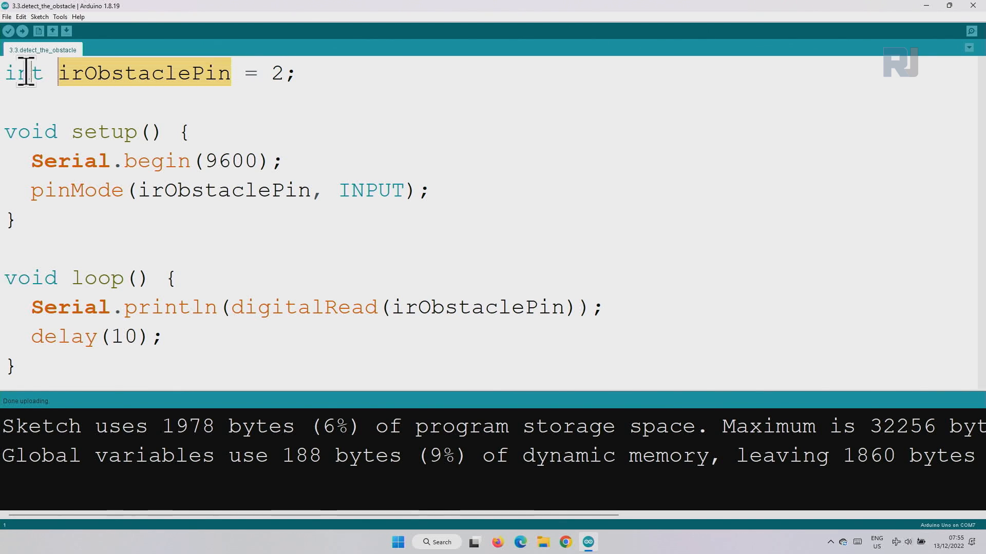
double_click(69, 160)
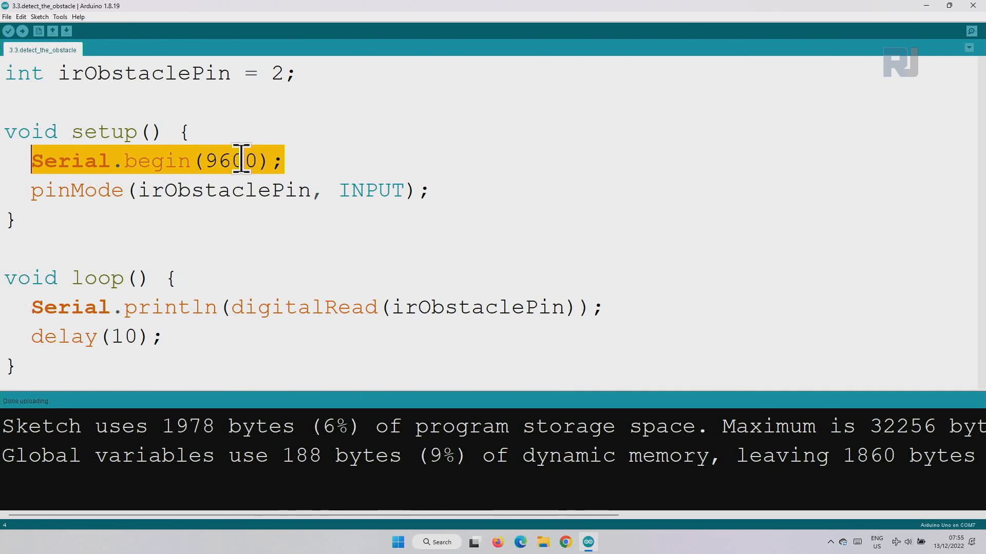
mouse_move(219, 157)
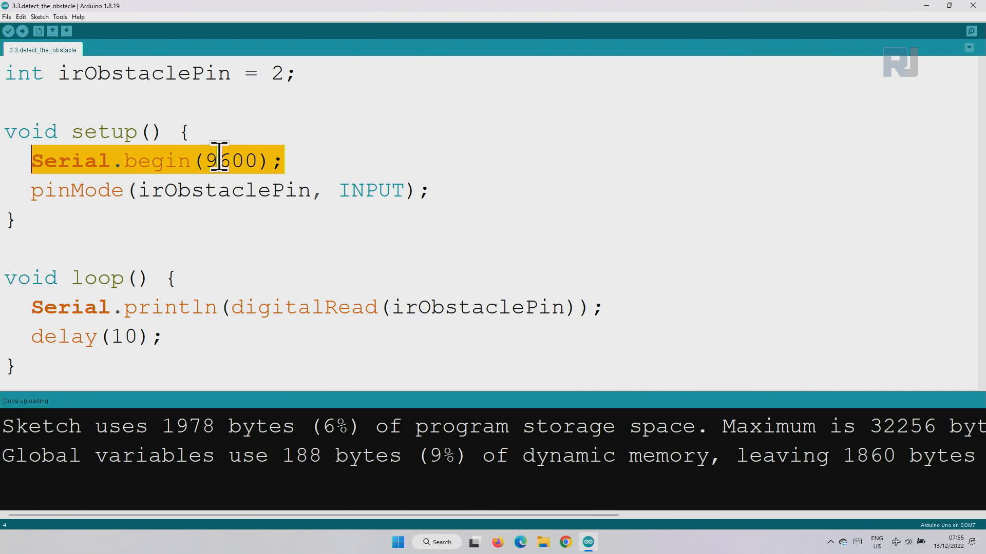
mouse_move(59, 190)
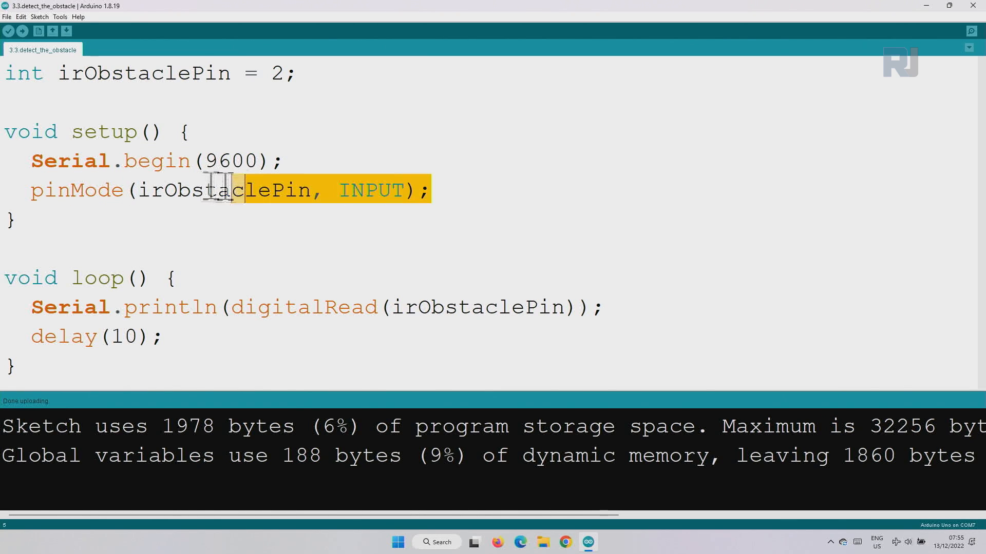
click(276, 190)
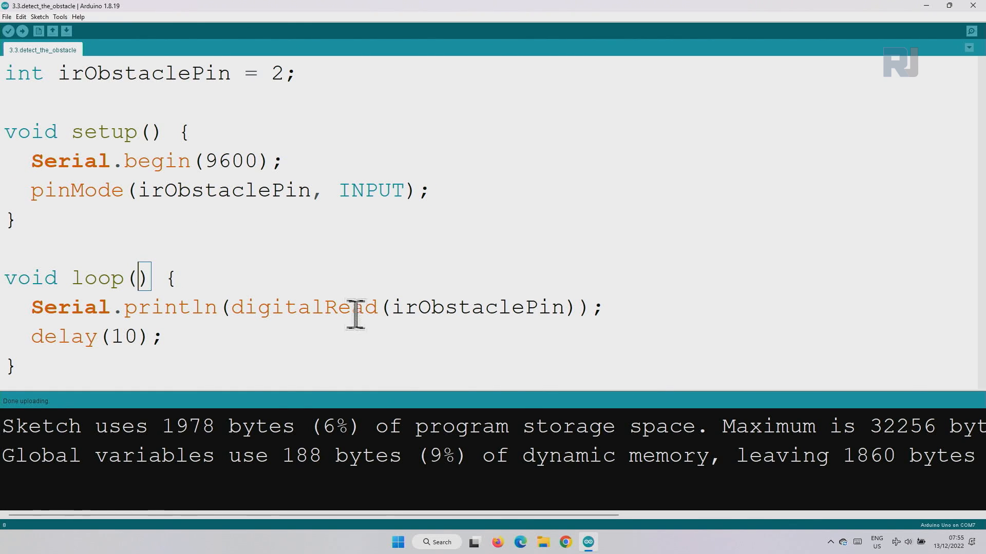
double_click(276, 307)
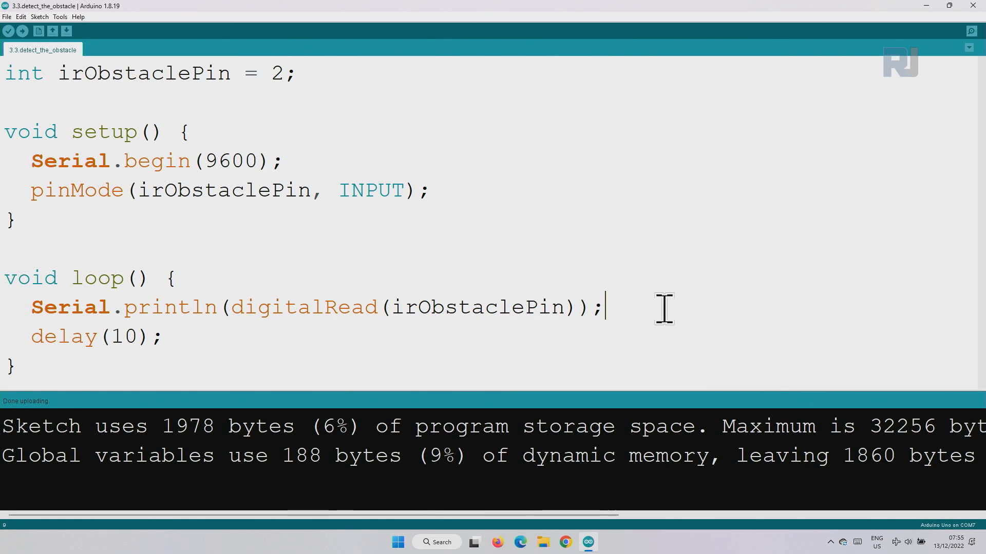
- Add the comment '//1 or 0' after the Serial.println(digitalRead(irObstaclePin)) line
text(/)
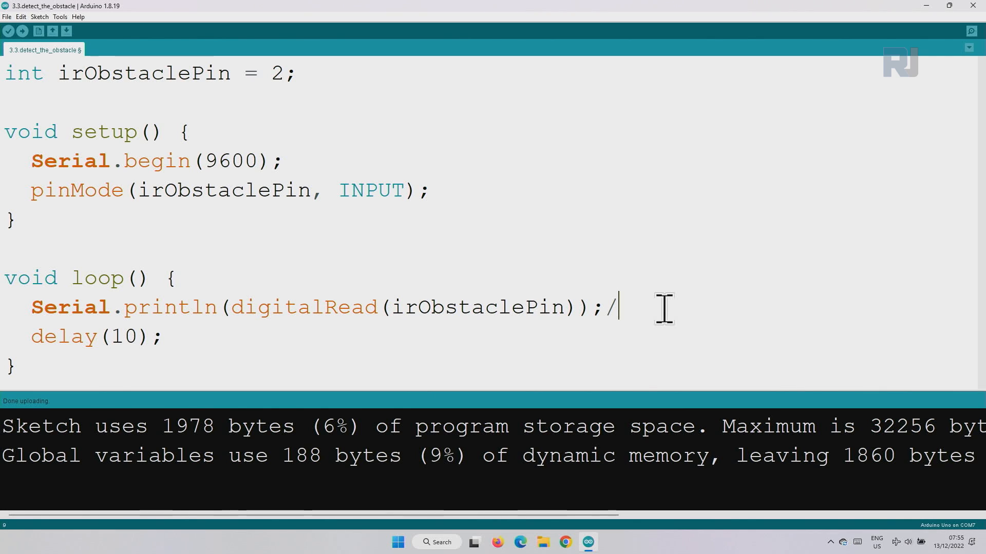
text(/1 or 0)
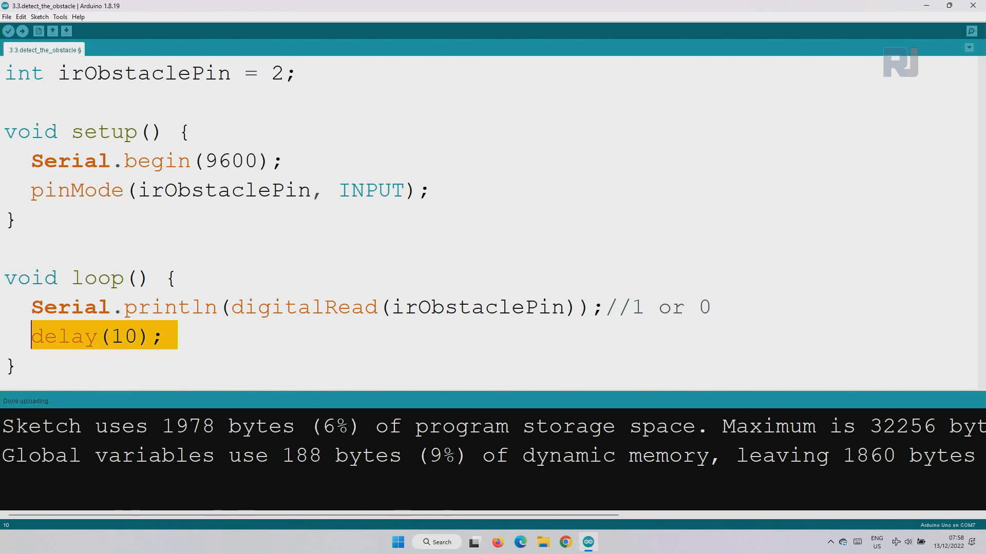
click(970, 32)
text(int alarmPin =3;)
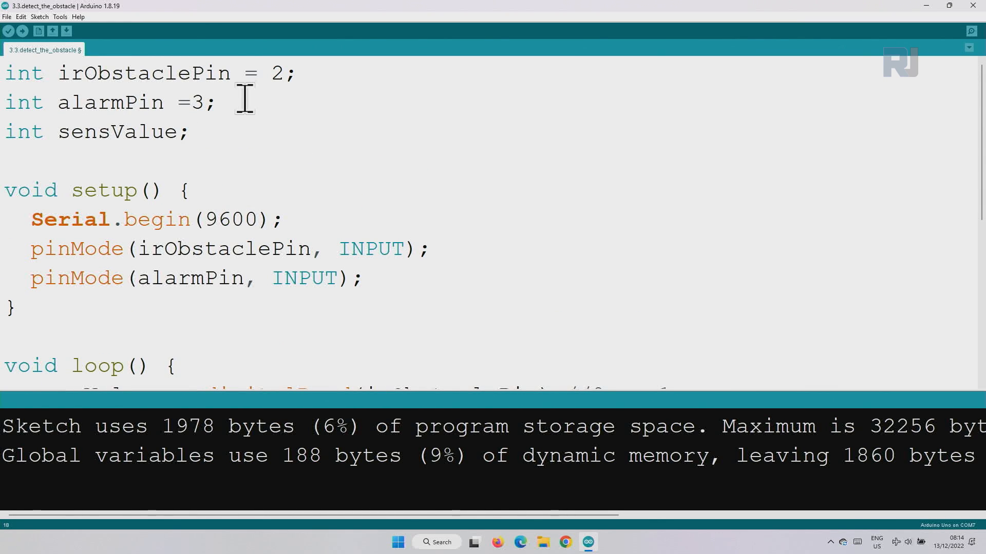
triple_click(145, 73)
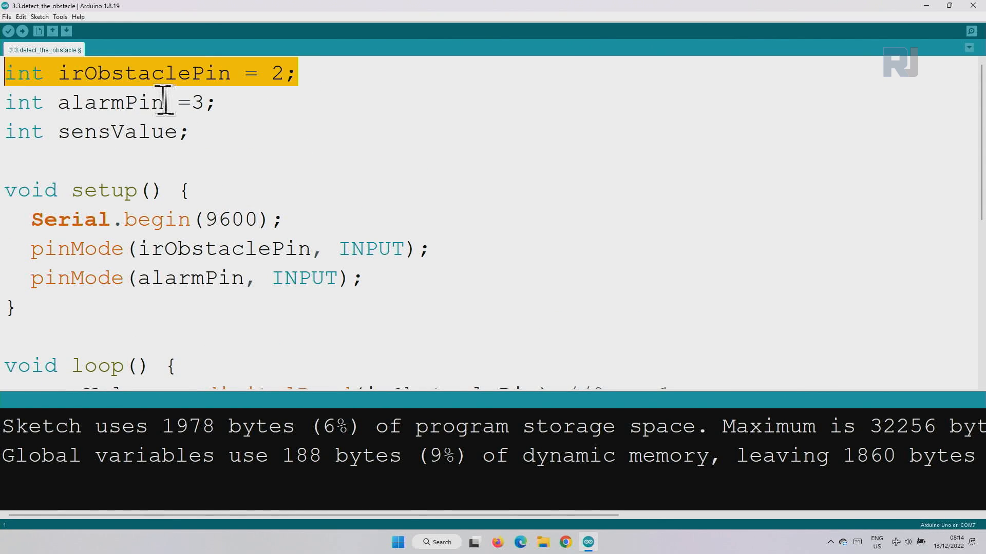
double_click(85, 102)
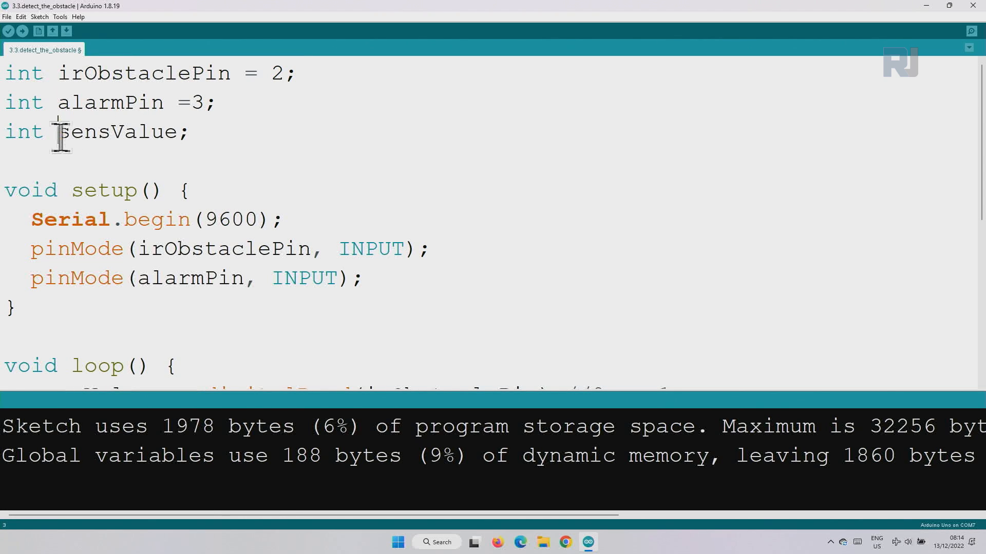
double_click(118, 131)
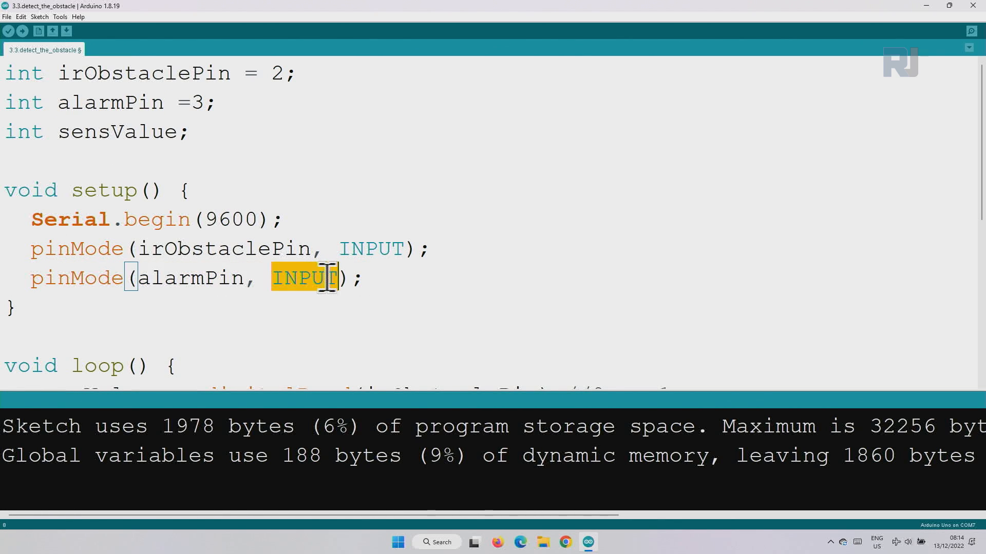
mouse_move(333, 263)
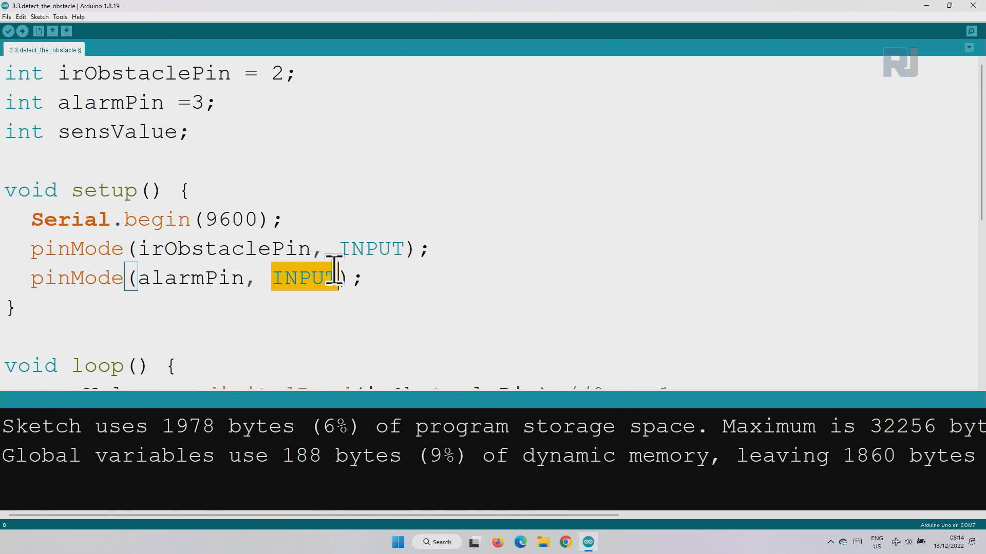
- Change pinMode(alarmPin, INPUT) to pinMode(alarmPin, OUTPUT)
text(OUTPUT)
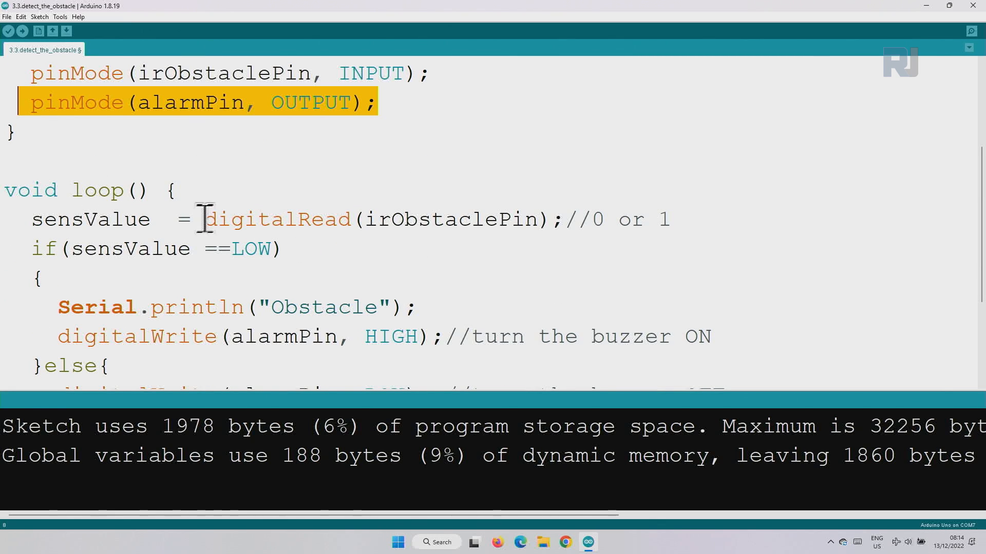
drag(202, 220, 563, 219)
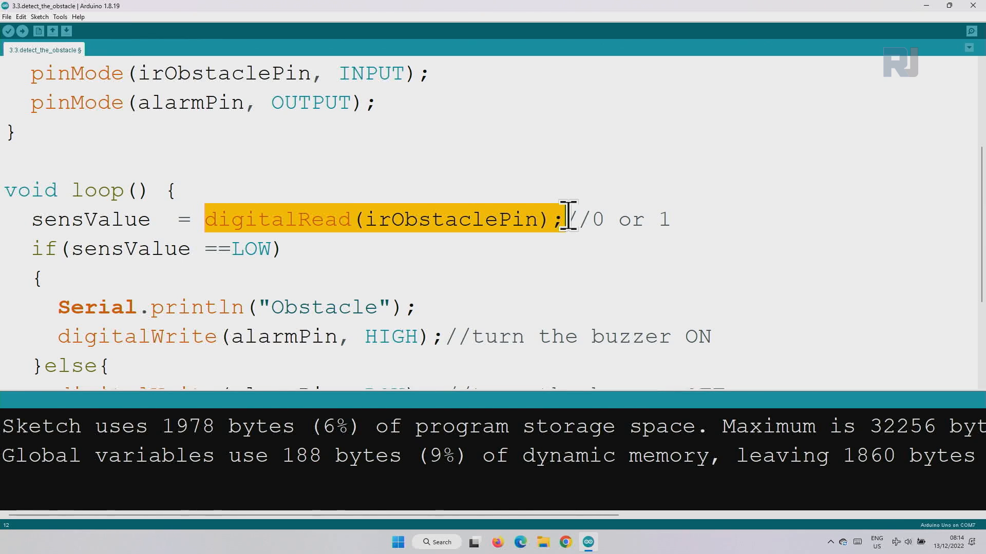
double_click(90, 219)
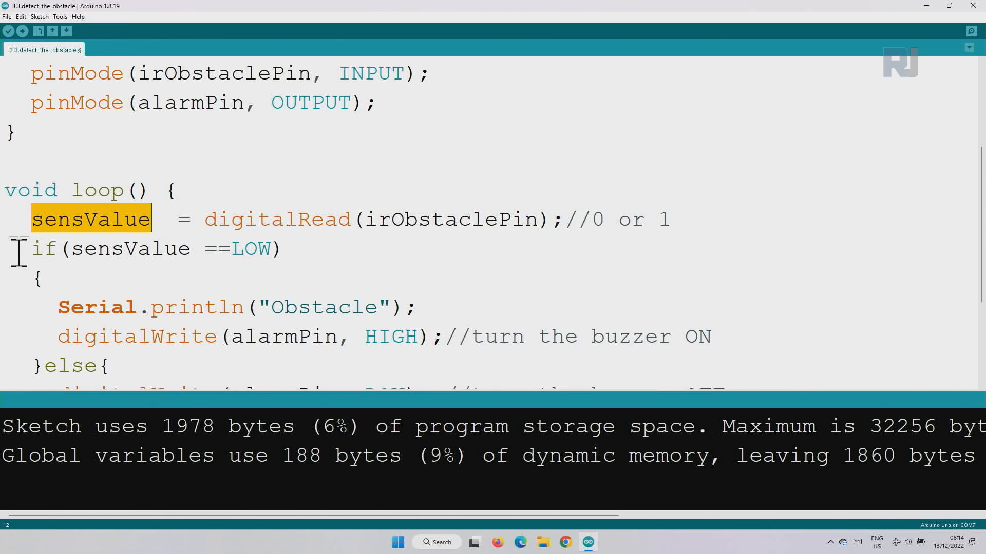
double_click(44, 249)
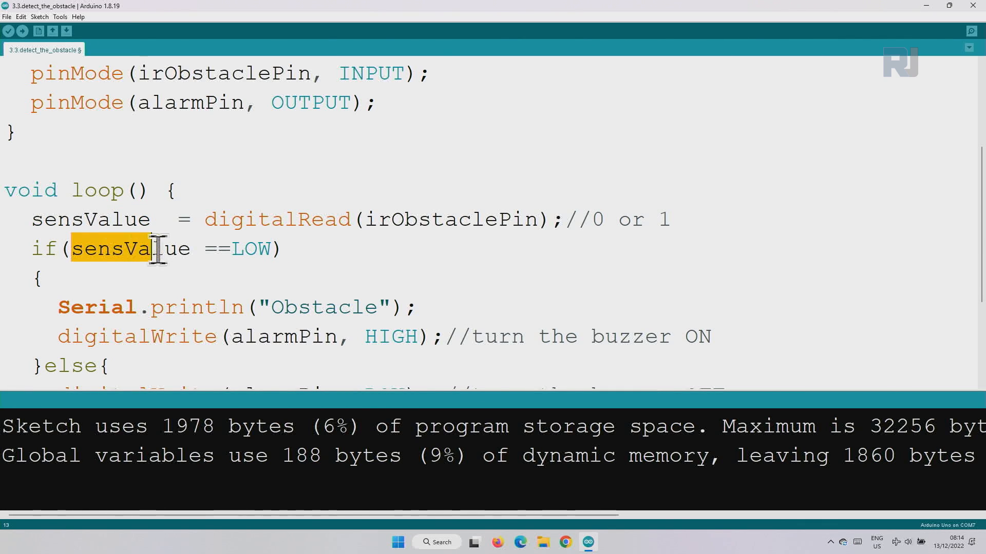
double_click(217, 249)
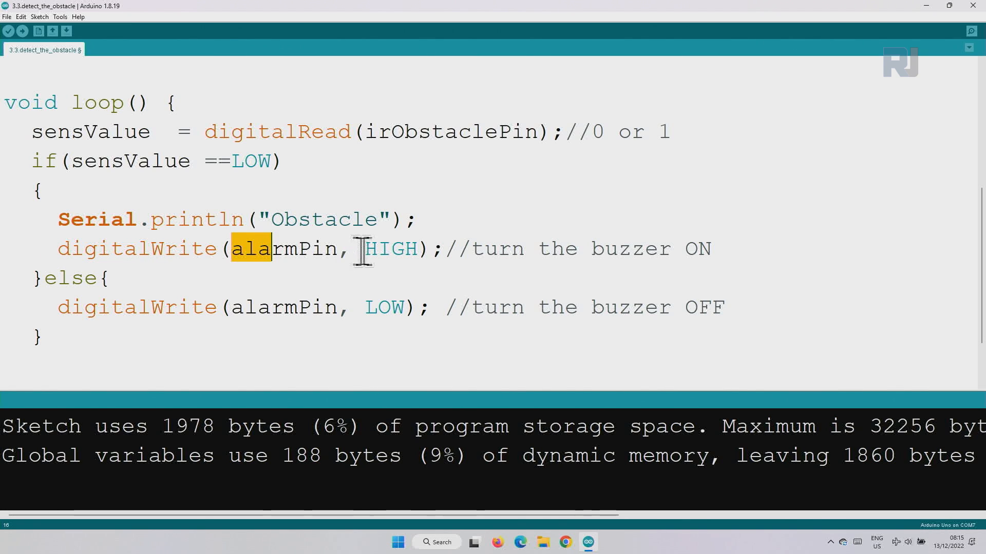
double_click(390, 248)
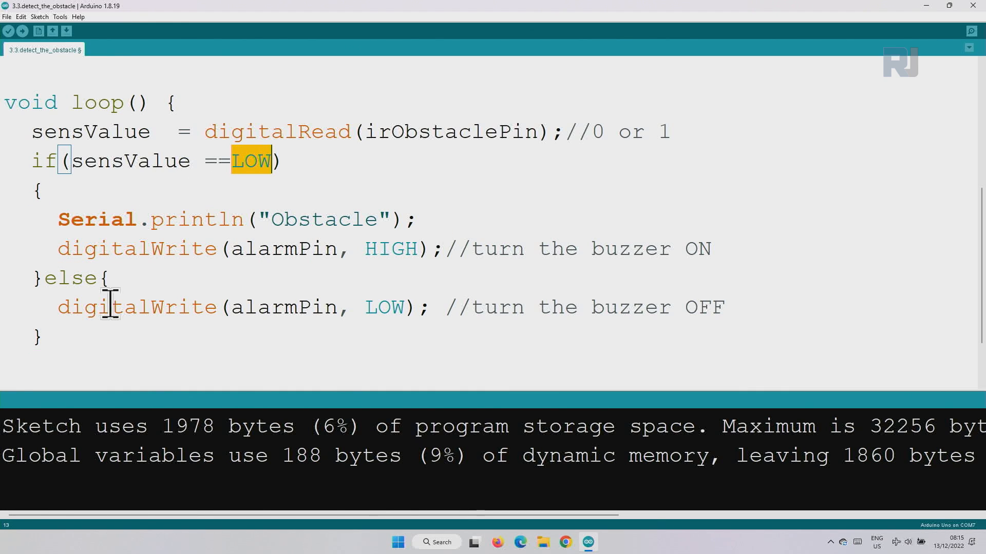
drag(57, 308, 434, 307)
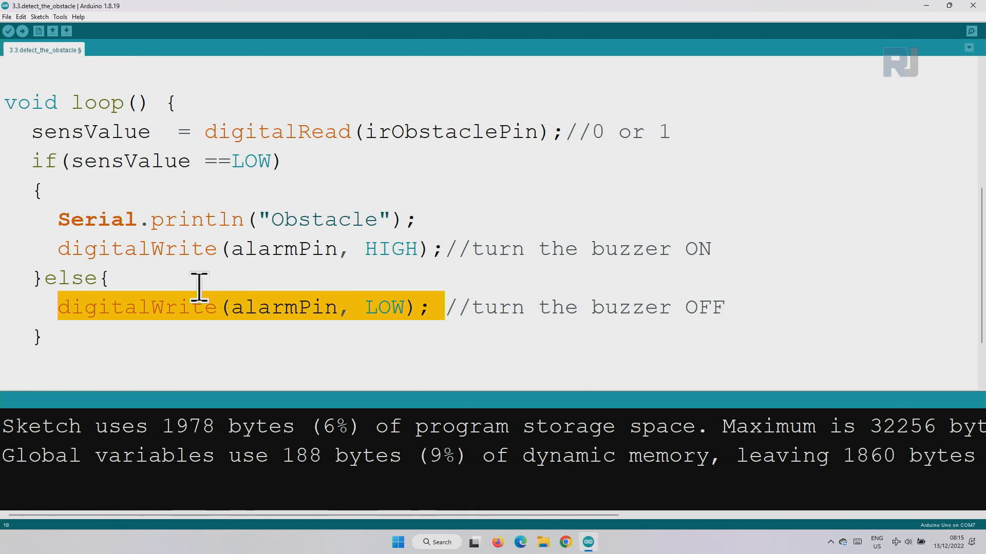
scroll(down, 3)
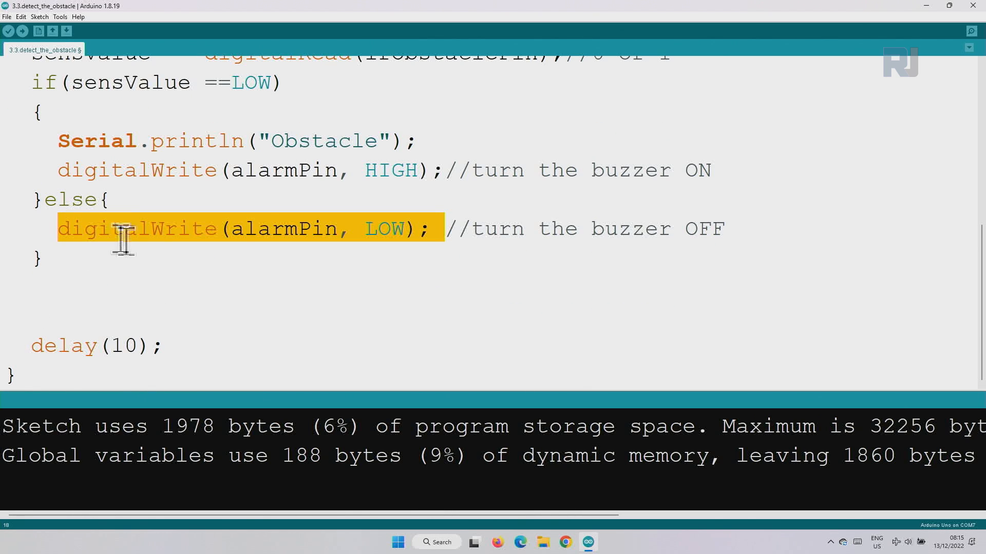